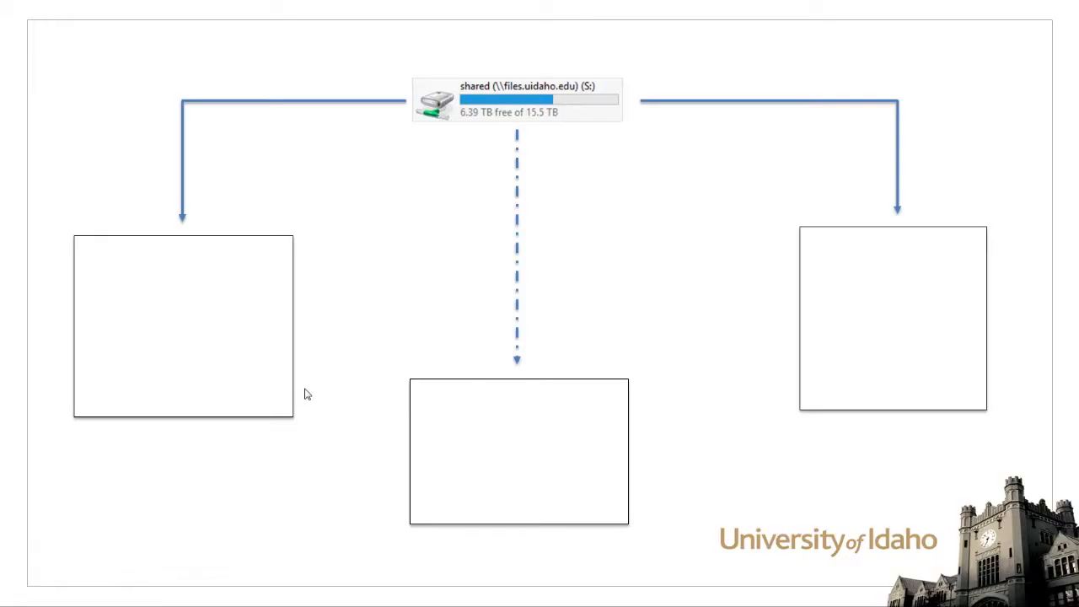
{"action": "mouse_move", "coordinate": [311, 381]}
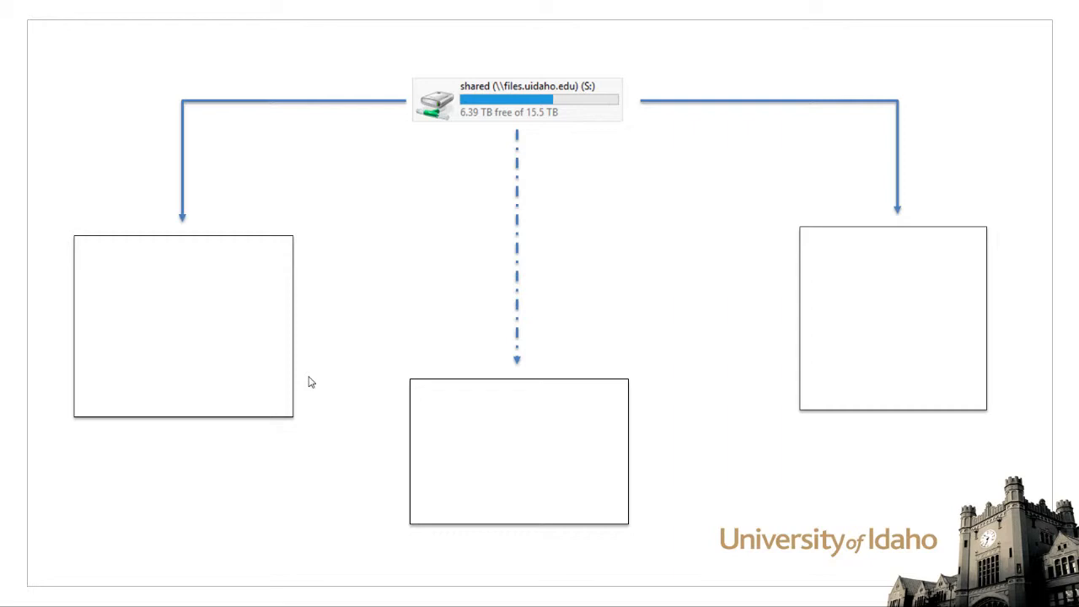
{"action": "mouse_move", "coordinate": [308, 377]}
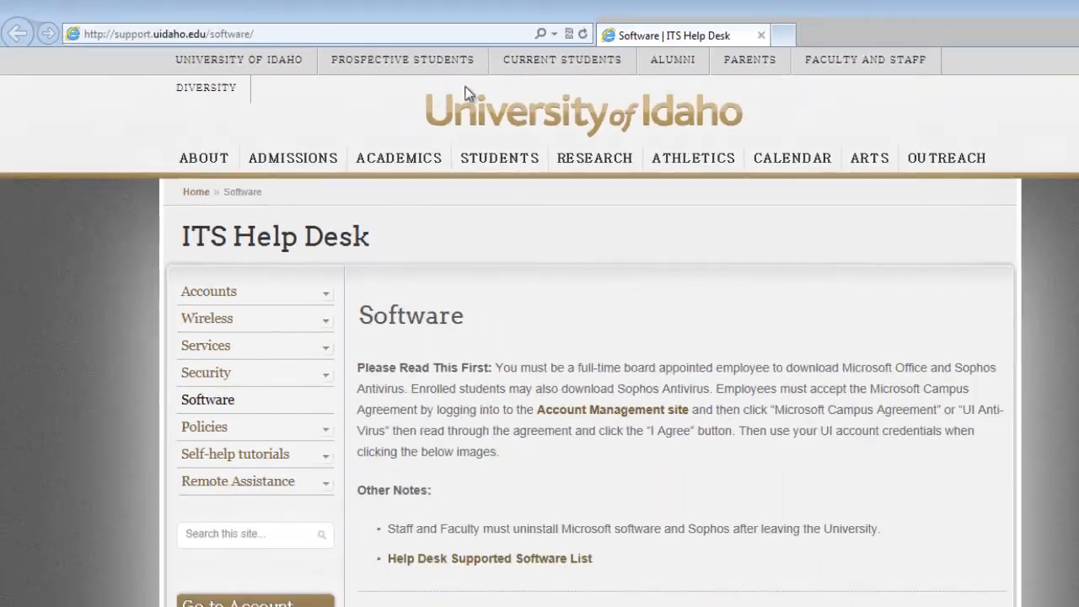
- Scroll the Software page down to the quickConnect Tool section and its download link
{"action": "scroll", "scroll_direction": "down", "scroll_amount": 3}
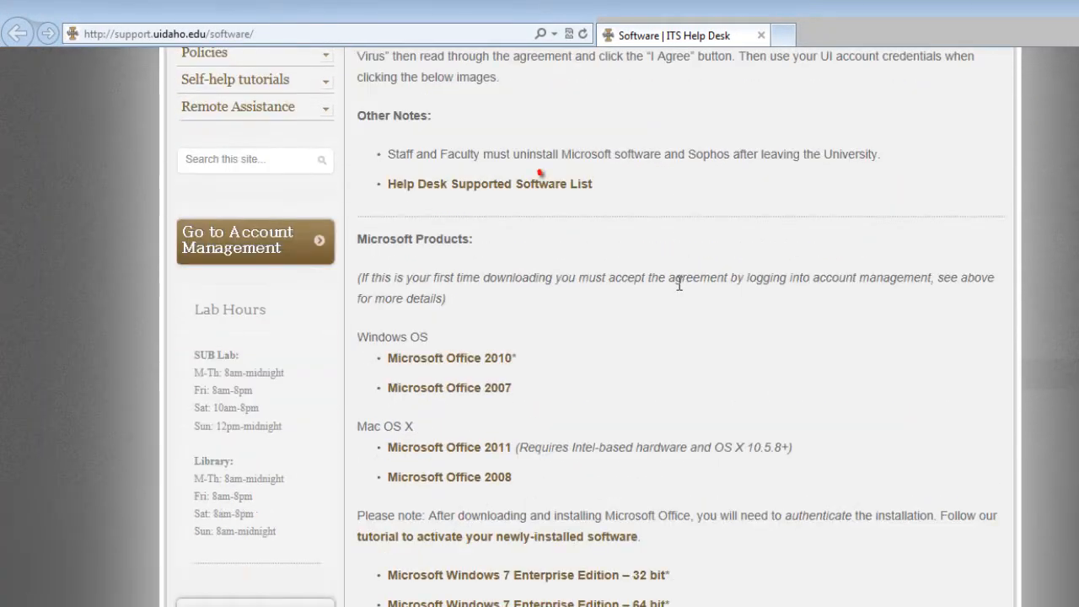
{"action": "scroll", "scroll_direction": "down", "scroll_amount": 3}
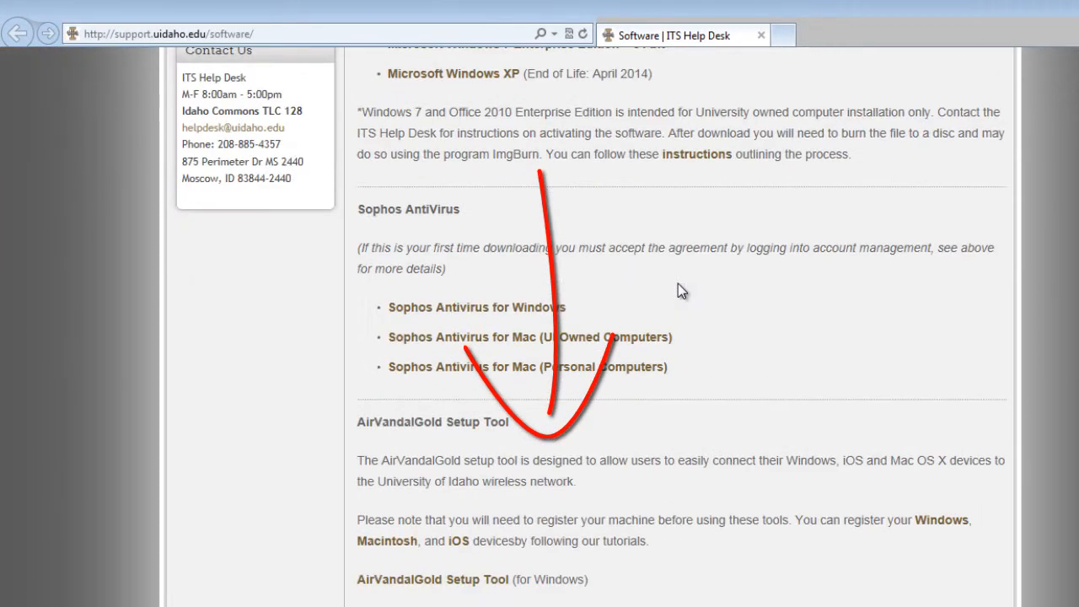
{"action": "scroll", "scroll_direction": "down", "scroll_amount": 3}
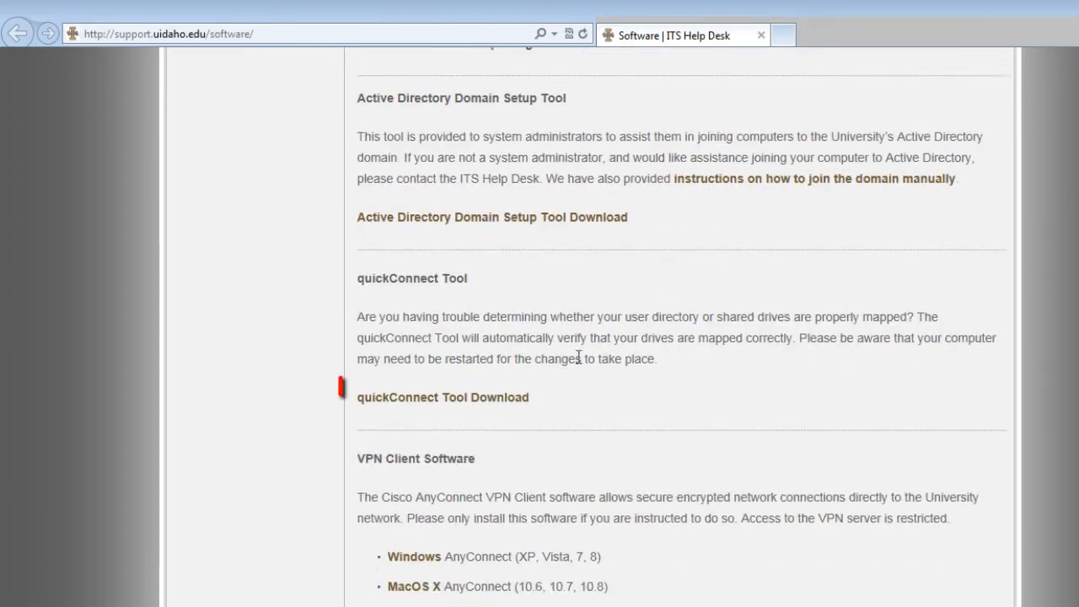
{"action": "left_click", "coordinate": [443, 397]}
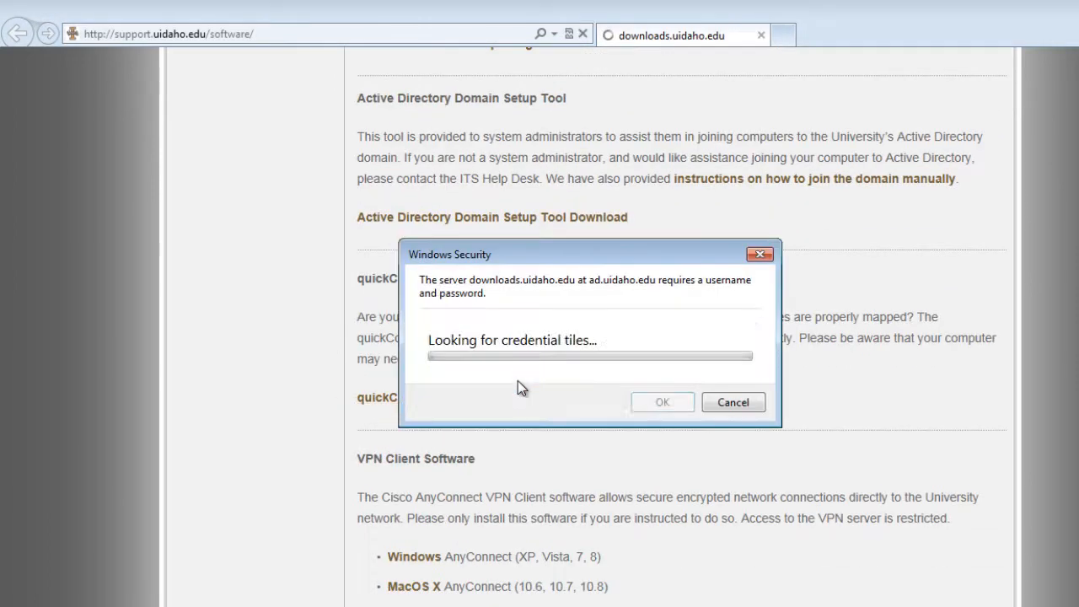
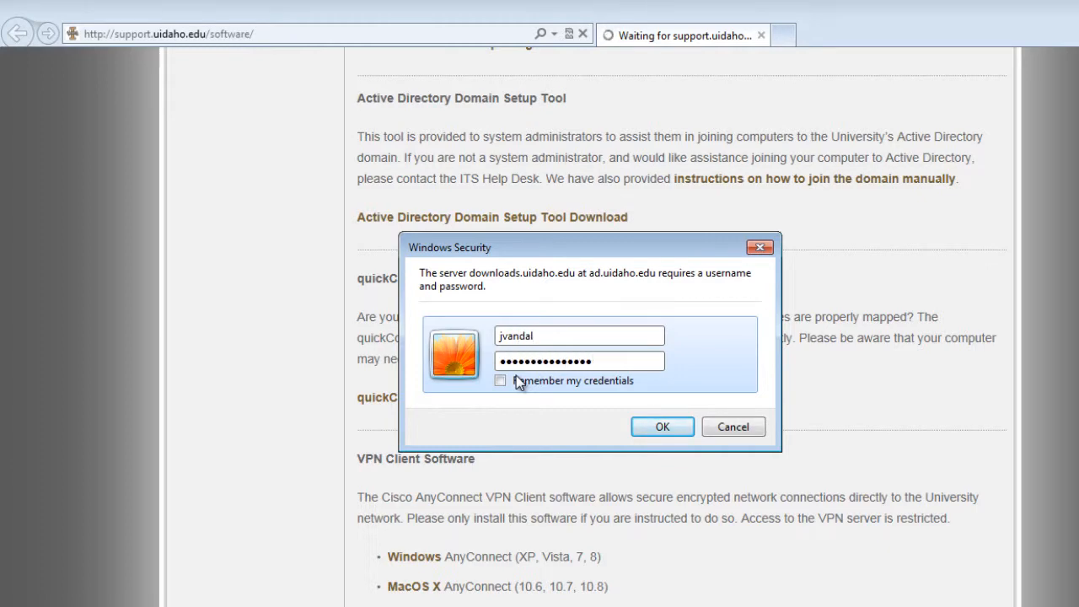
{"action": "left_click", "coordinate": [662, 426]}
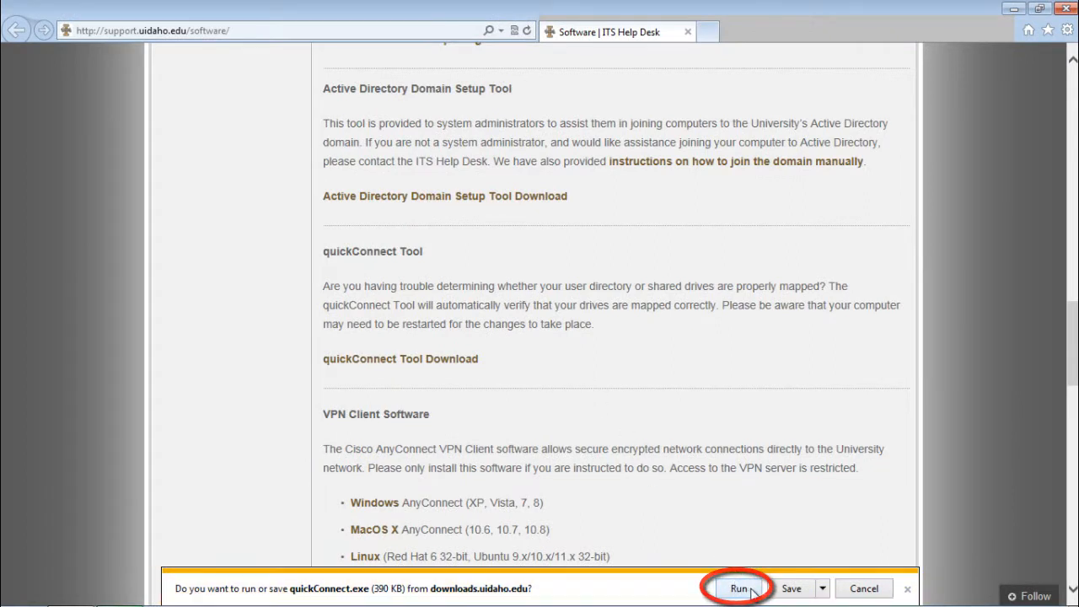
- Run quickConnect.exe, confirm the Active Directory user name and password, then open Computer
{"action": "left_click", "coordinate": [746, 589]}
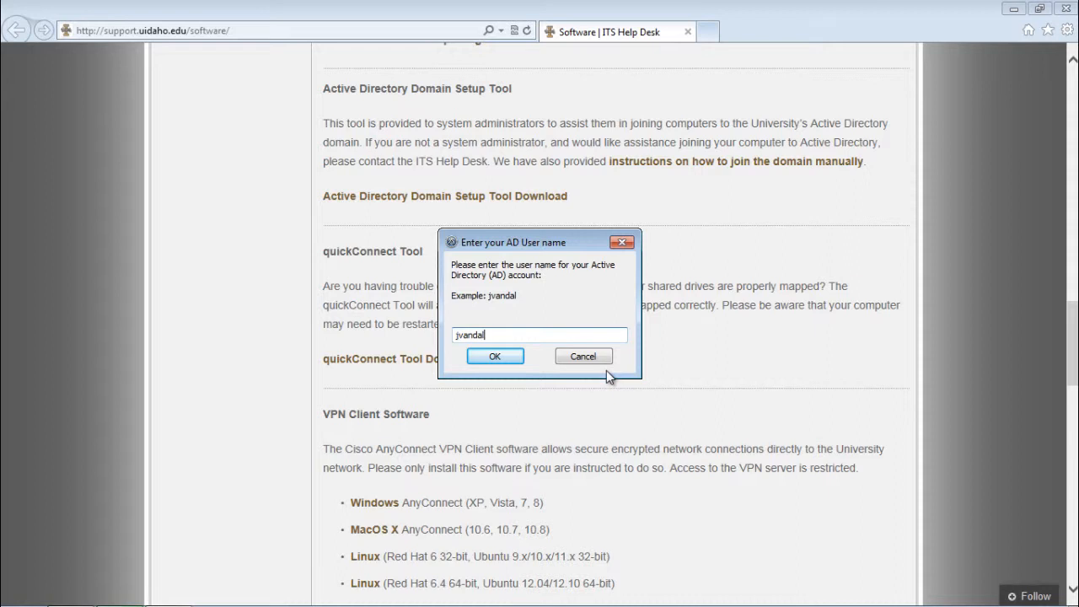
{"action": "left_click", "coordinate": [495, 356]}
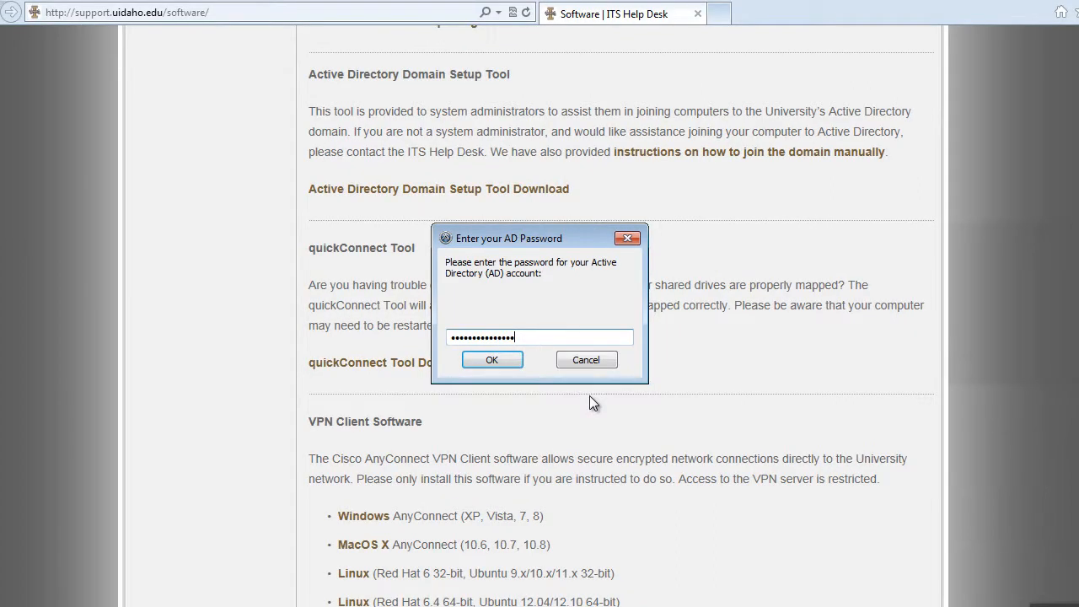
{"action": "left_click", "coordinate": [491, 360]}
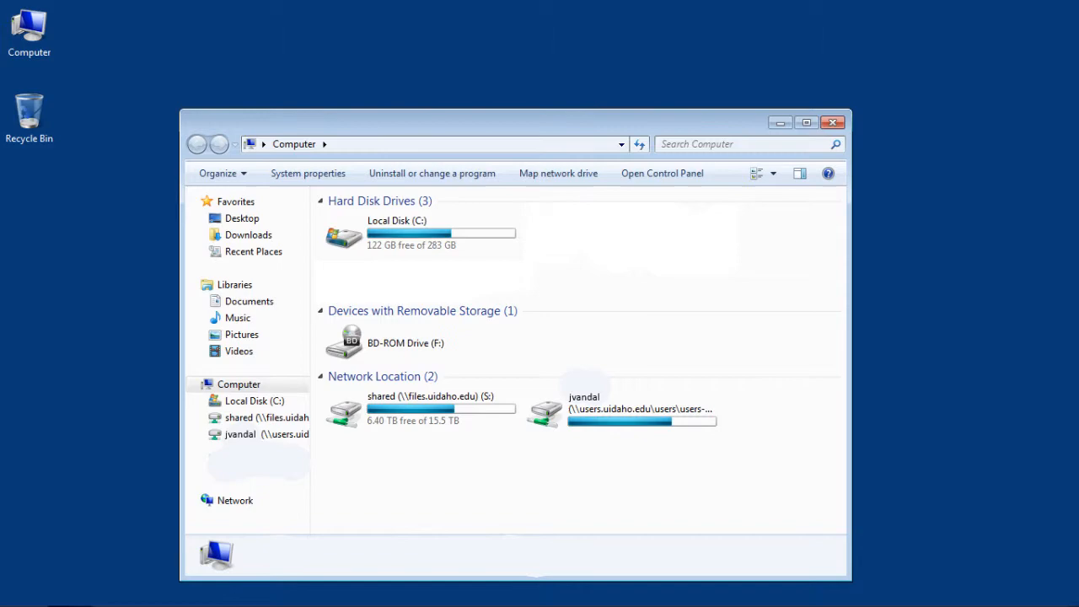
{"action": "left_click", "coordinate": [212, 9]}
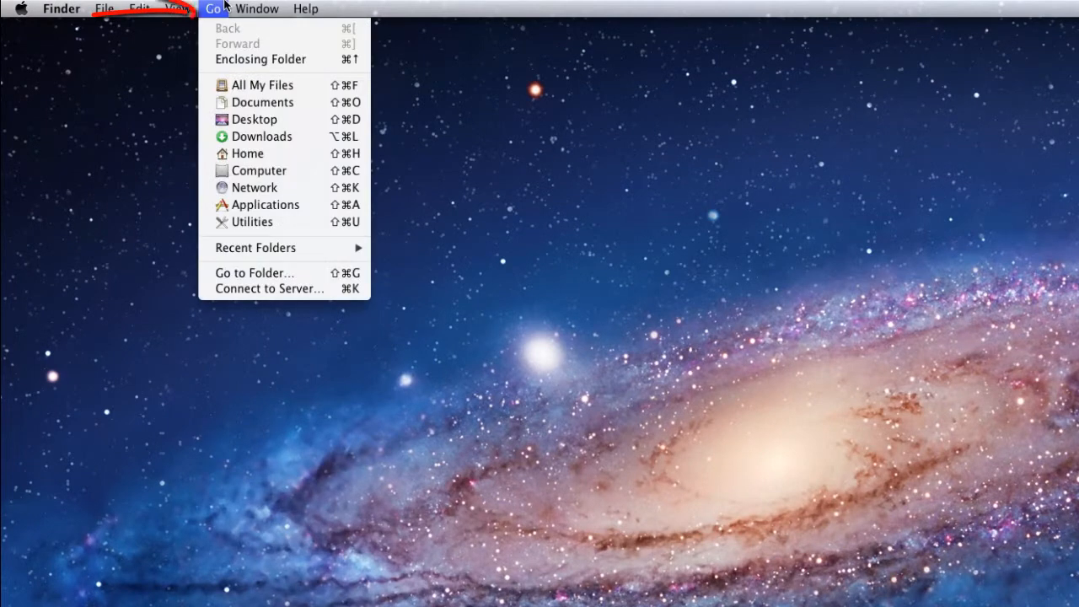
{"action": "mouse_move", "coordinate": [257, 299]}
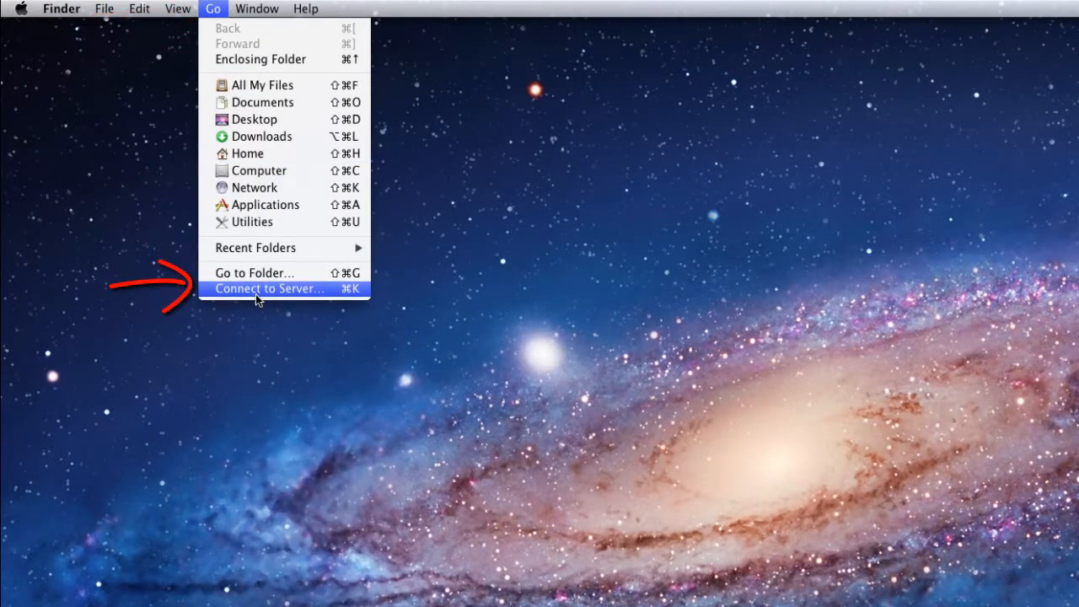
- Choose Go > Connect to Server… in Finder
{"action": "left_click", "coordinate": [268, 288]}
{"action": "type", "text": "sm"}
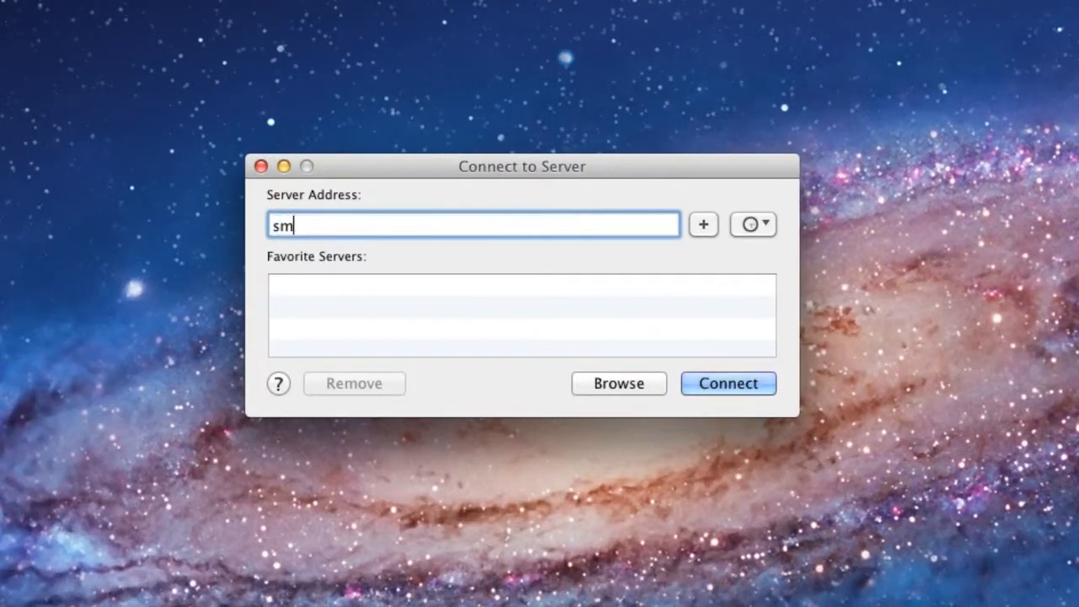
- Enter the server address smb://files.uidaho.edu/shared/webpages/
{"action": "type", "text": "b://"}
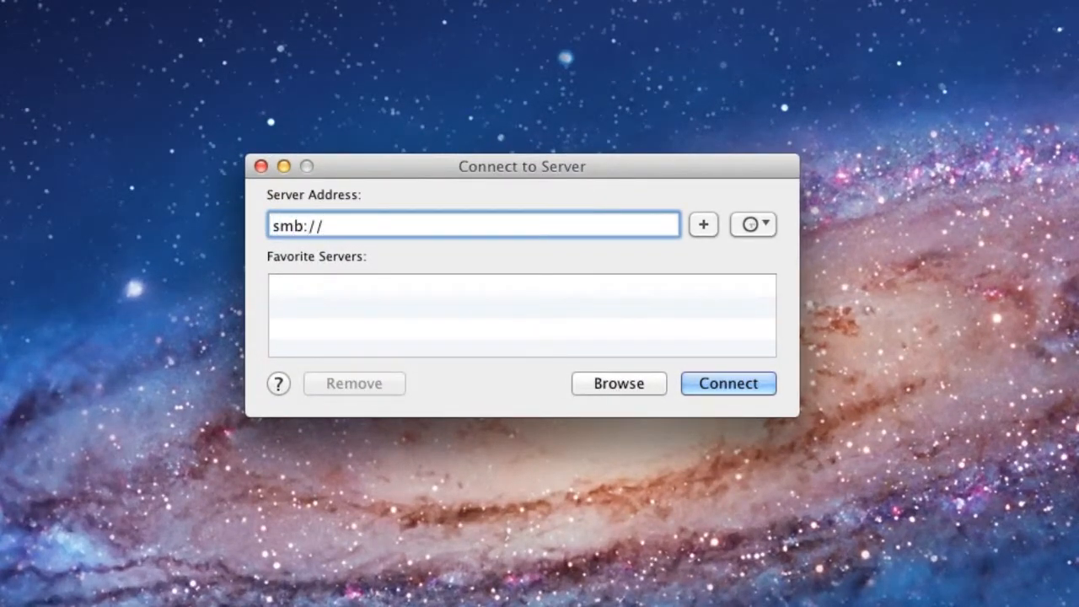
{"action": "type", "text": "users."}
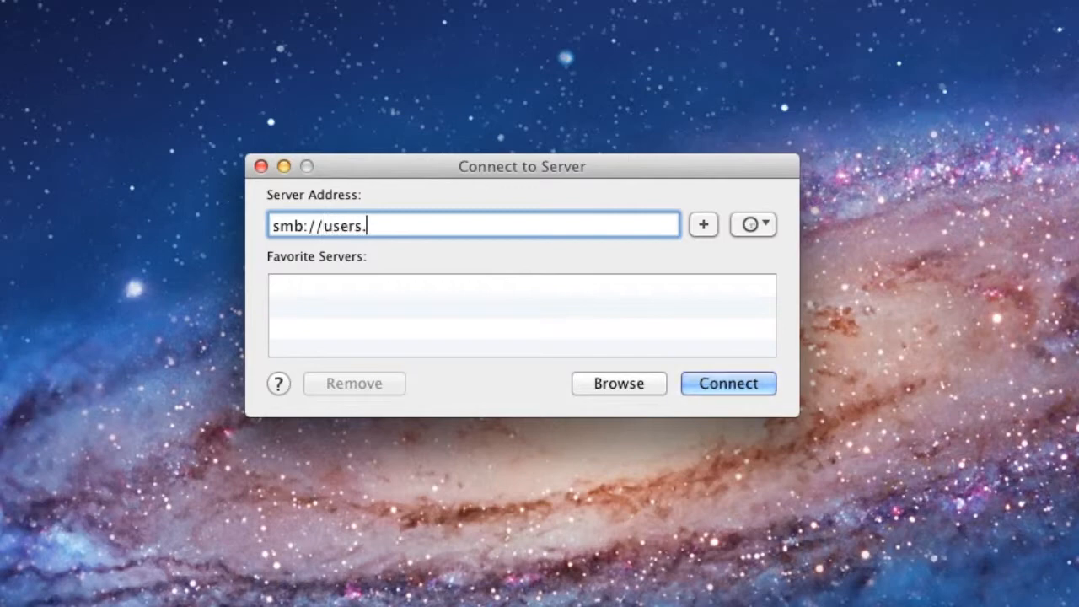
{"action": "type", "text": "uidaho.edu"}
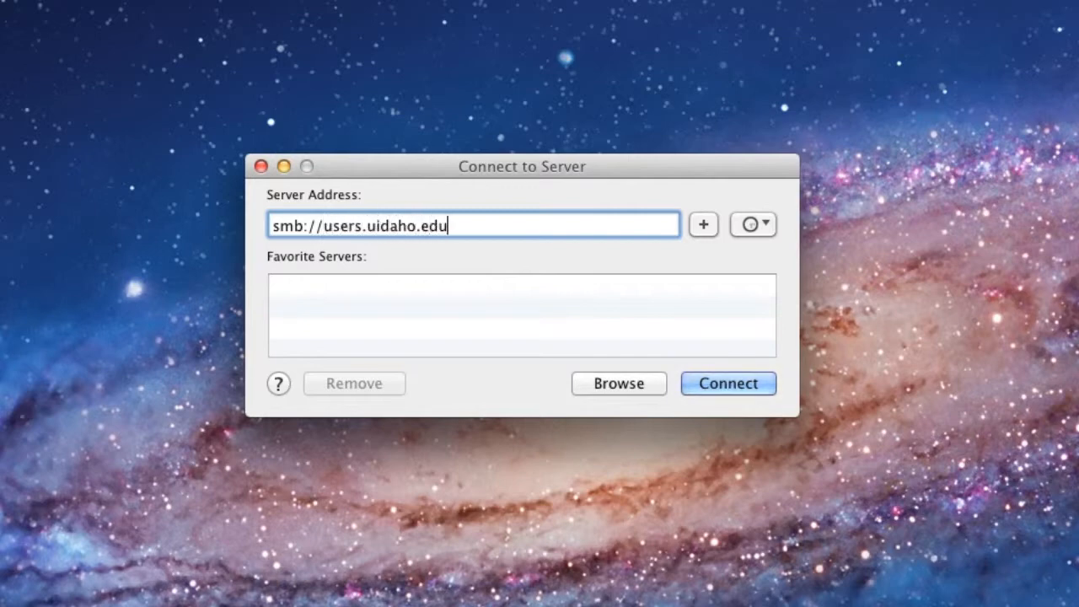
{"action": "type", "text": "/users/"}
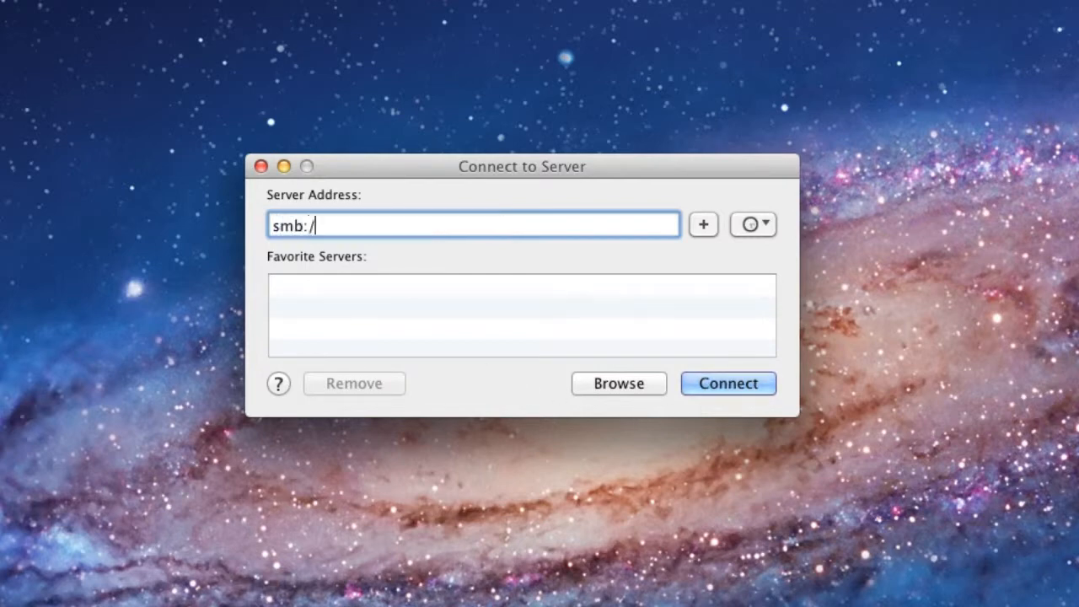
{"action": "type", "text": "/files."}
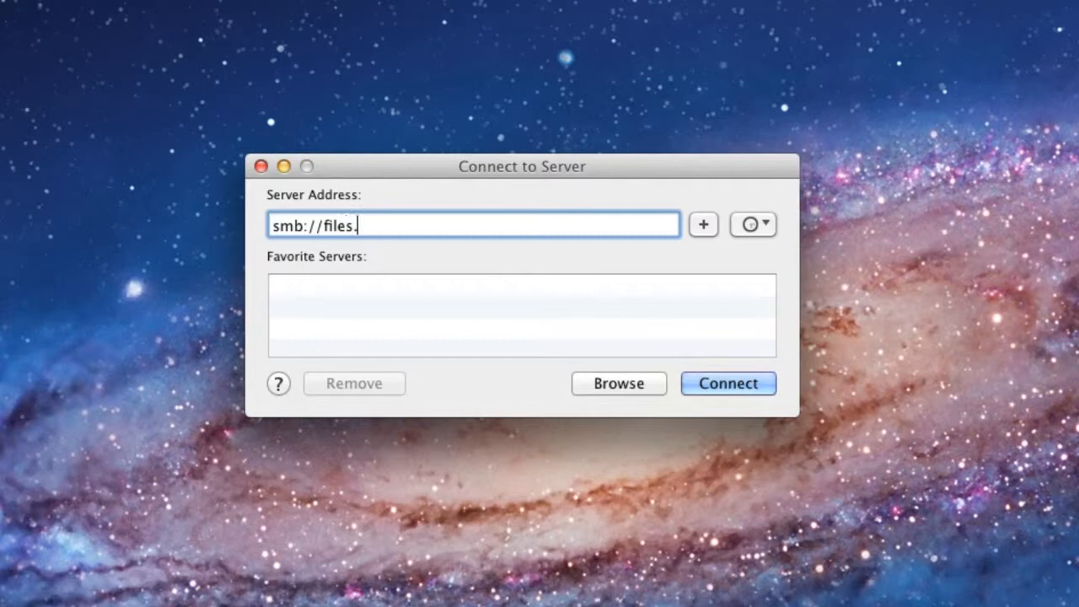
{"action": "type", "text": "uidaho.edu/shar"}
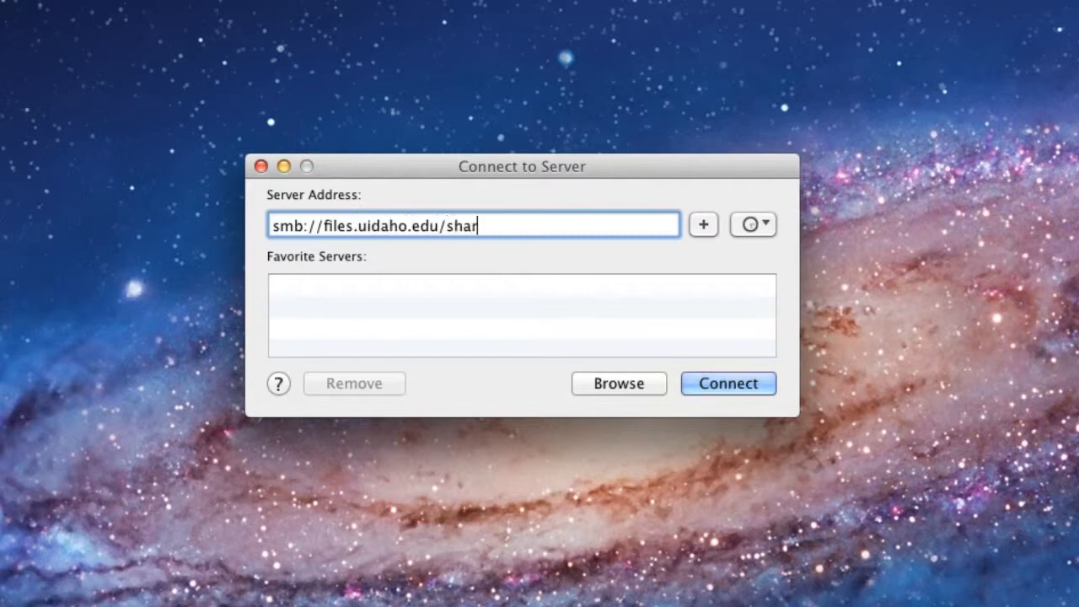
{"action": "type", "text": "ed/"}
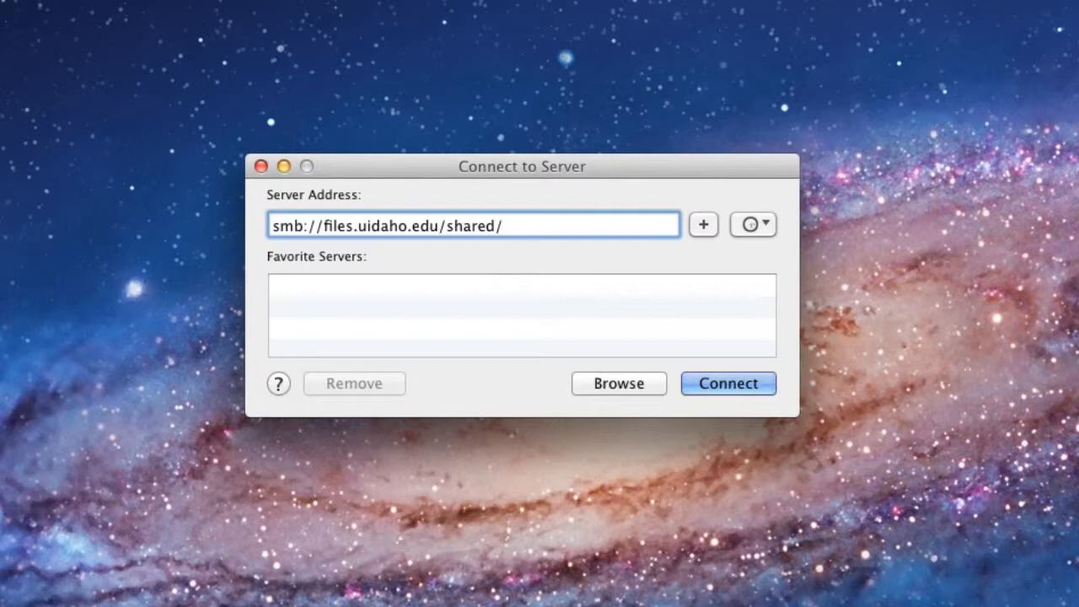
{"action": "left_click", "coordinate": [727, 382]}
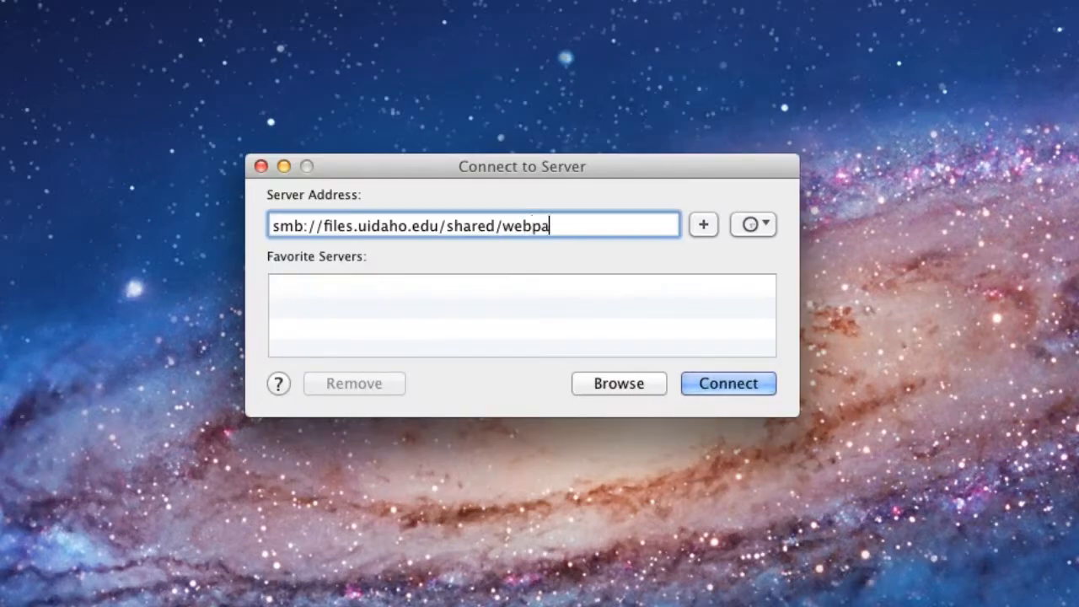
{"action": "type", "text": "ges"}
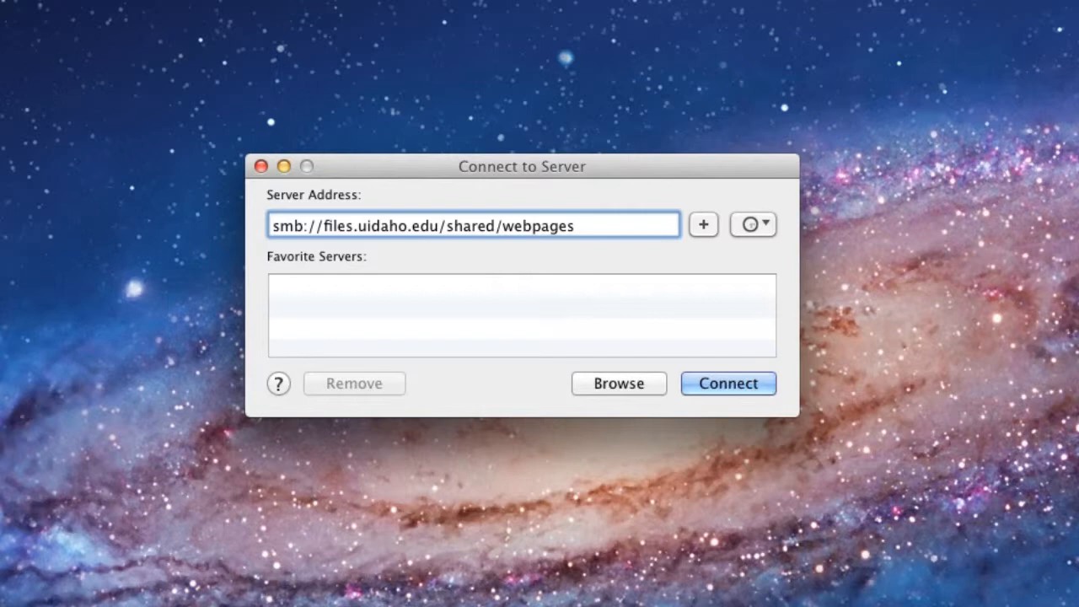
{"action": "type", "text": "/"}
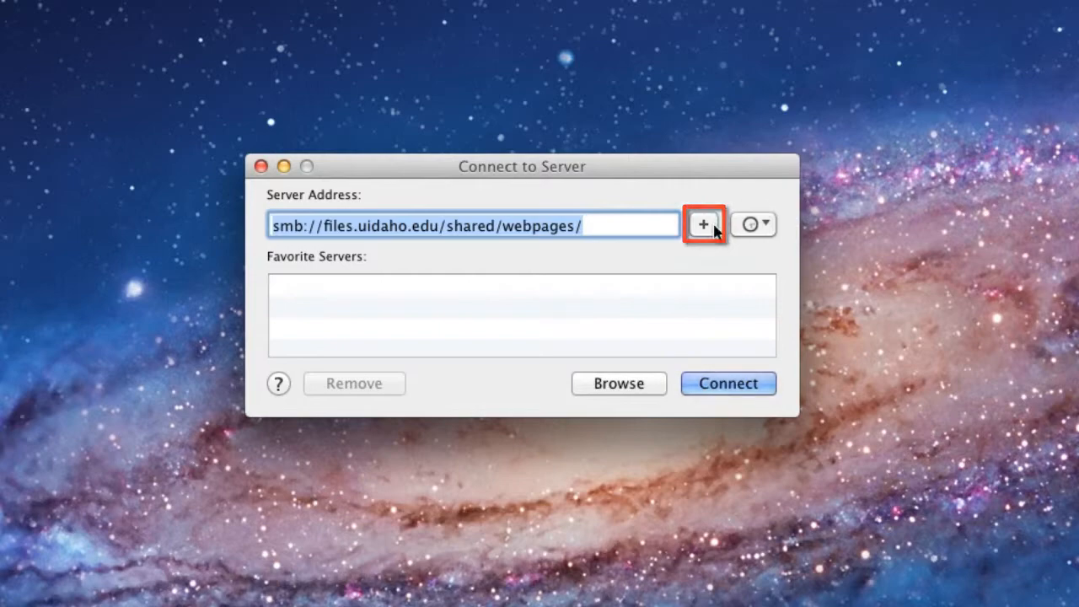
- Add the address to Favorites, connect, and submit the file server login
{"action": "left_click", "coordinate": [702, 224]}
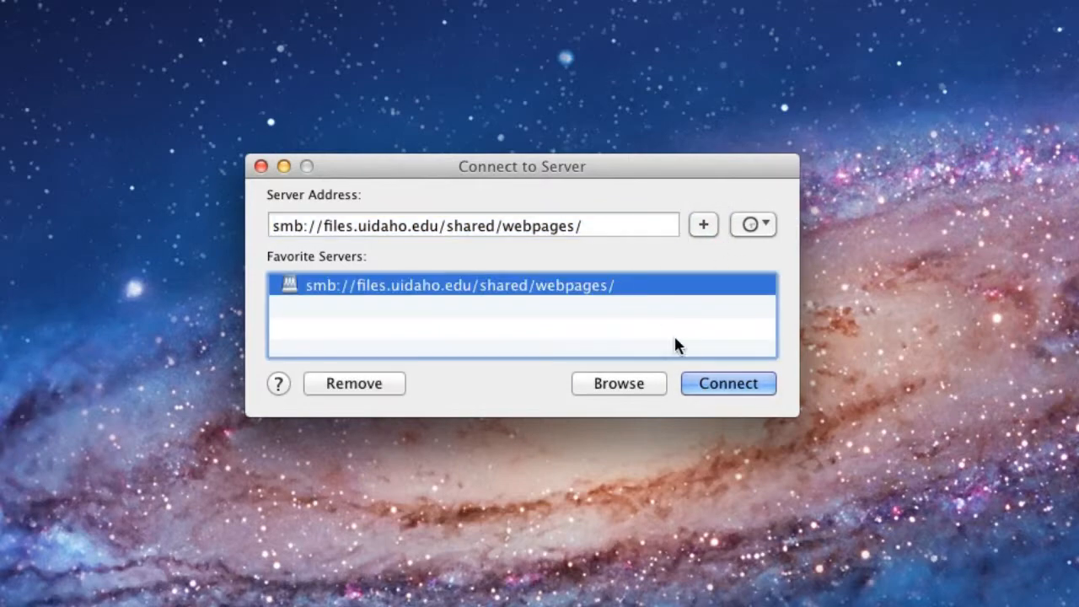
{"action": "left_click", "coordinate": [728, 383]}
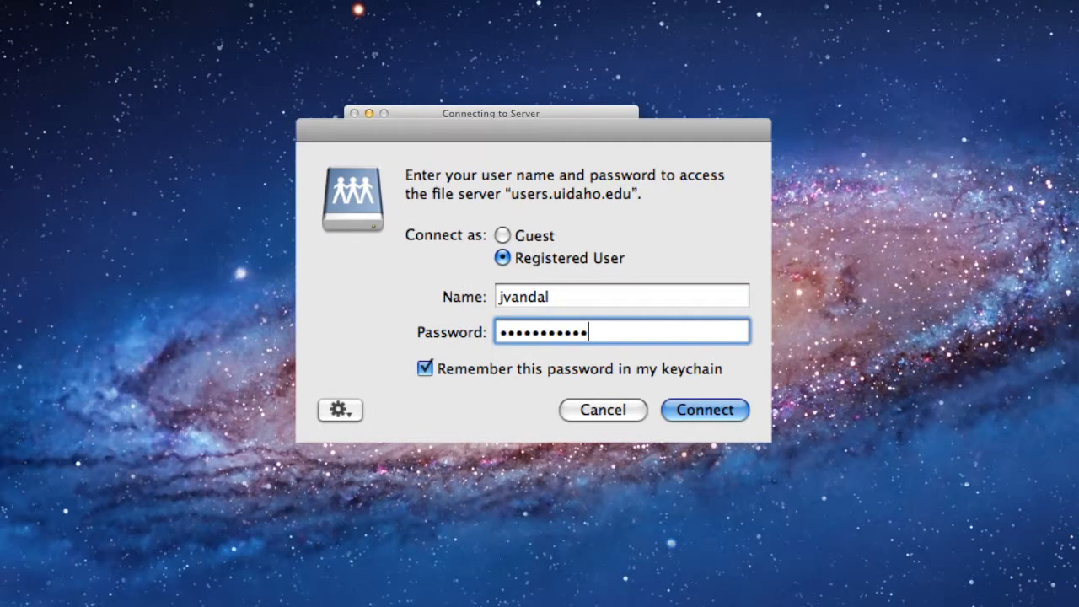
{"action": "left_click", "coordinate": [704, 410]}
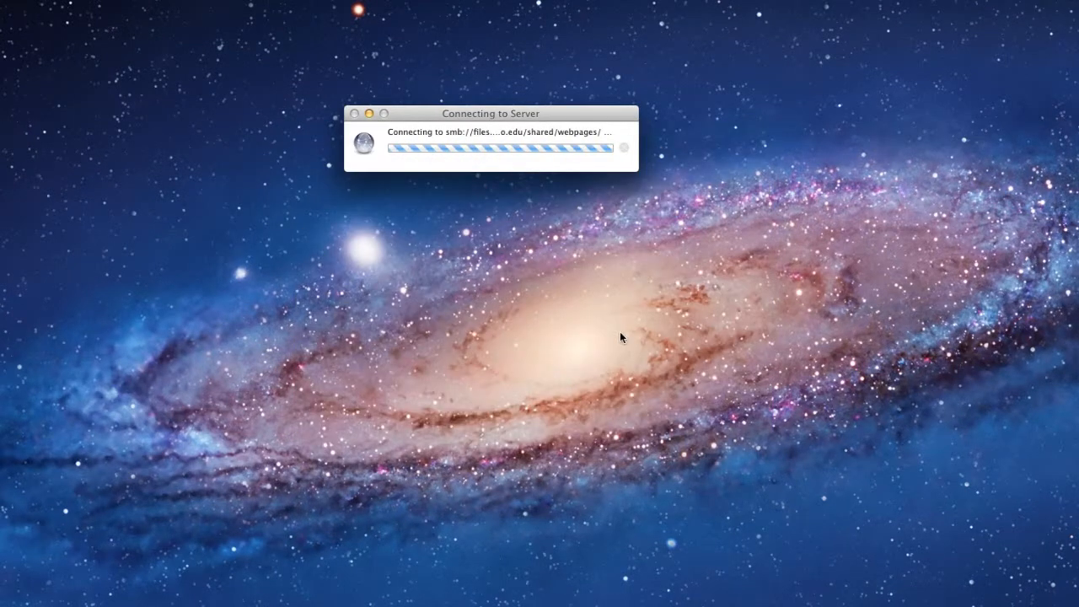